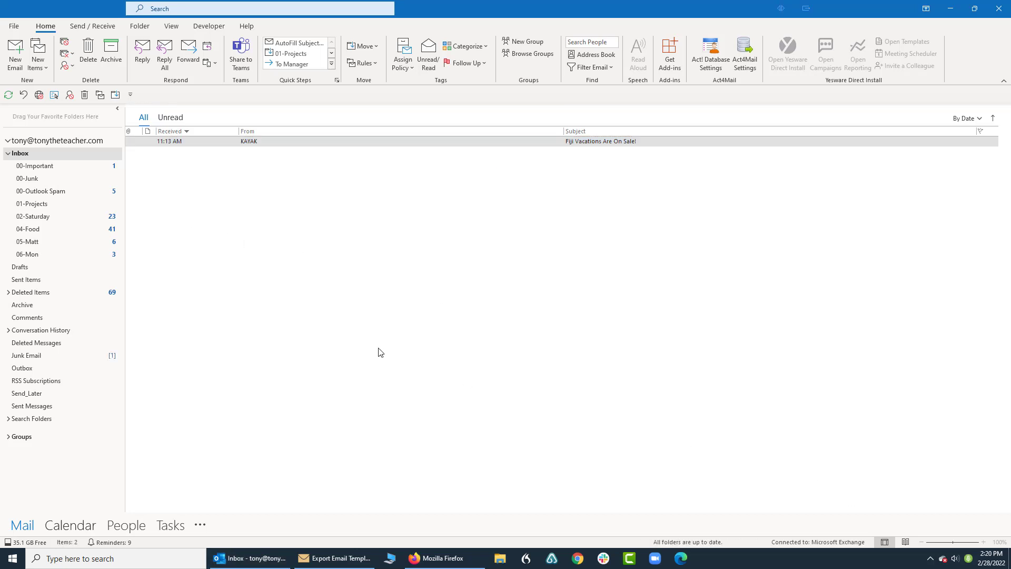
mouse_move(377, 337)
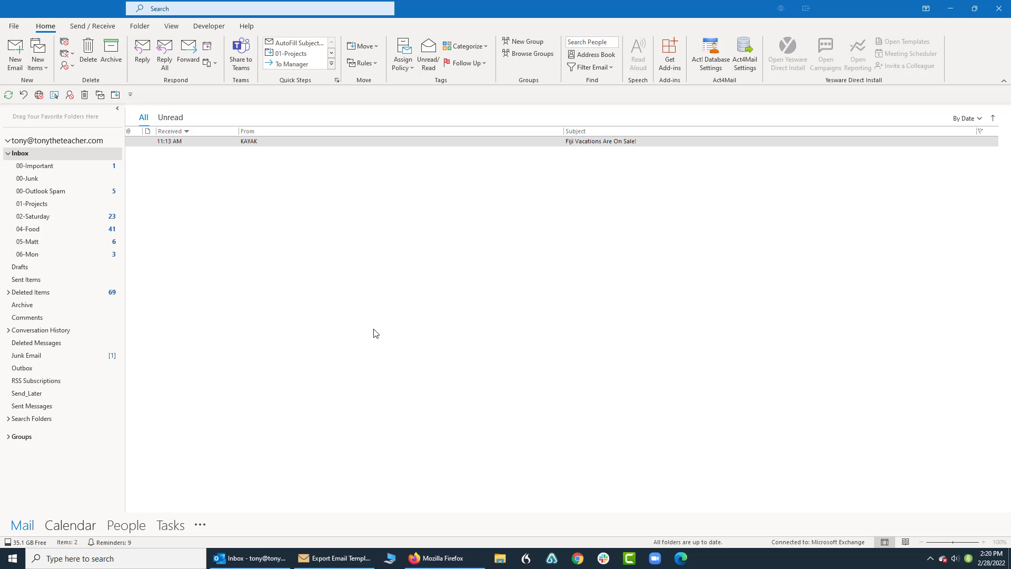
mouse_move(294, 146)
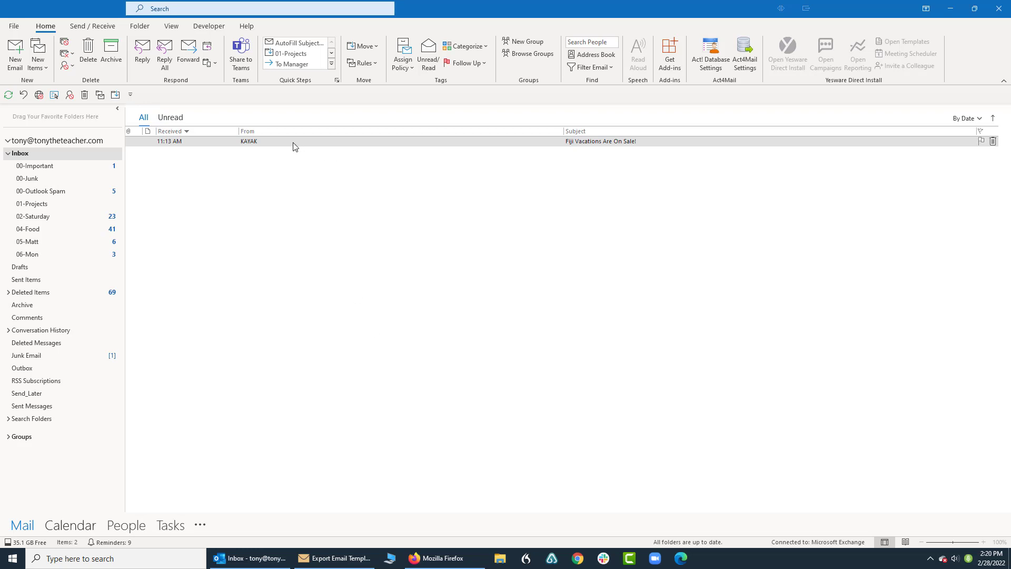
mouse_move(713, 419)
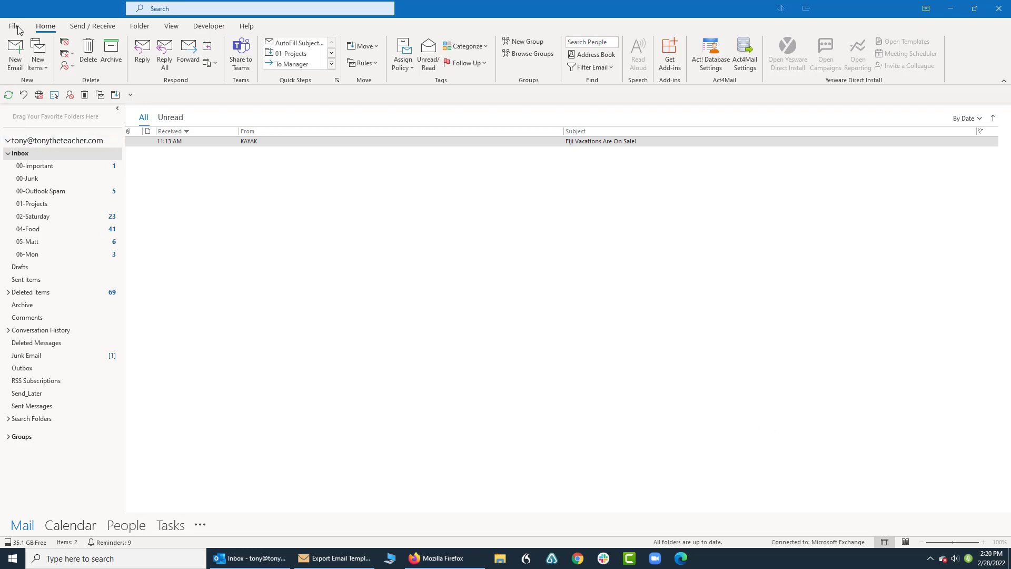
- Open the Memo Style print preview of the 'Fiji Vacations Are On Sale!' email
left_click(601, 140)
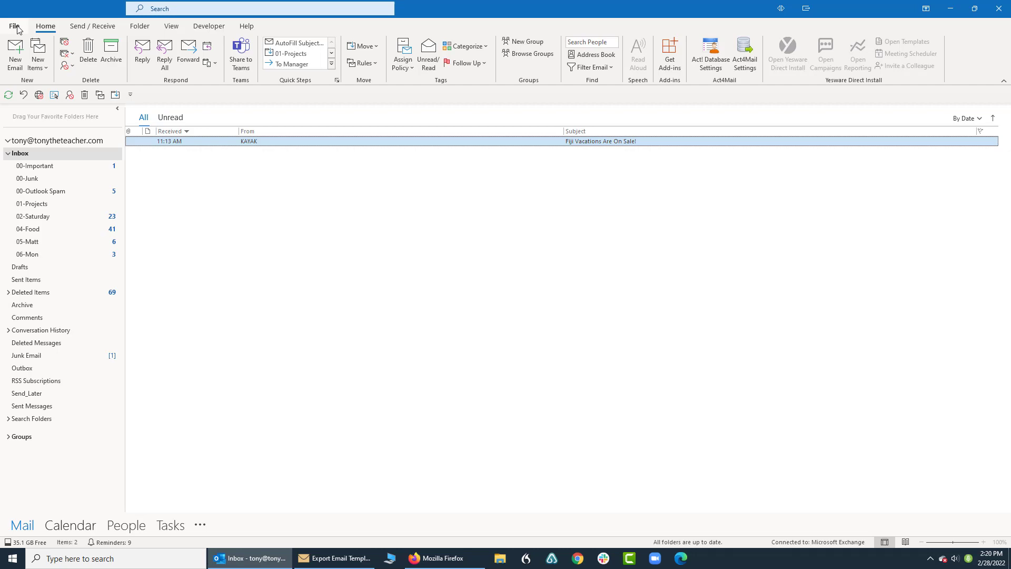
left_click(14, 26)
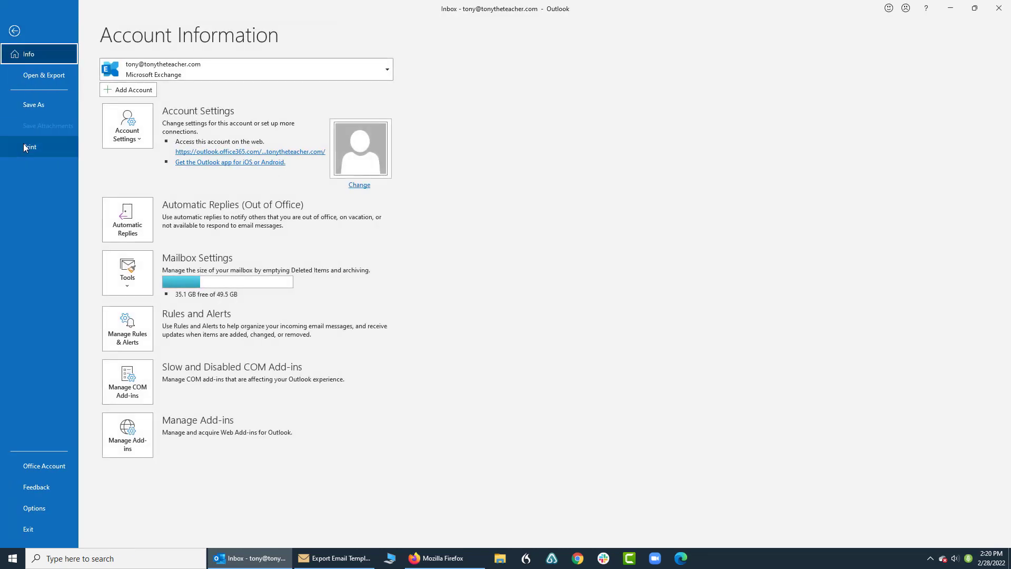
left_click(30, 147)
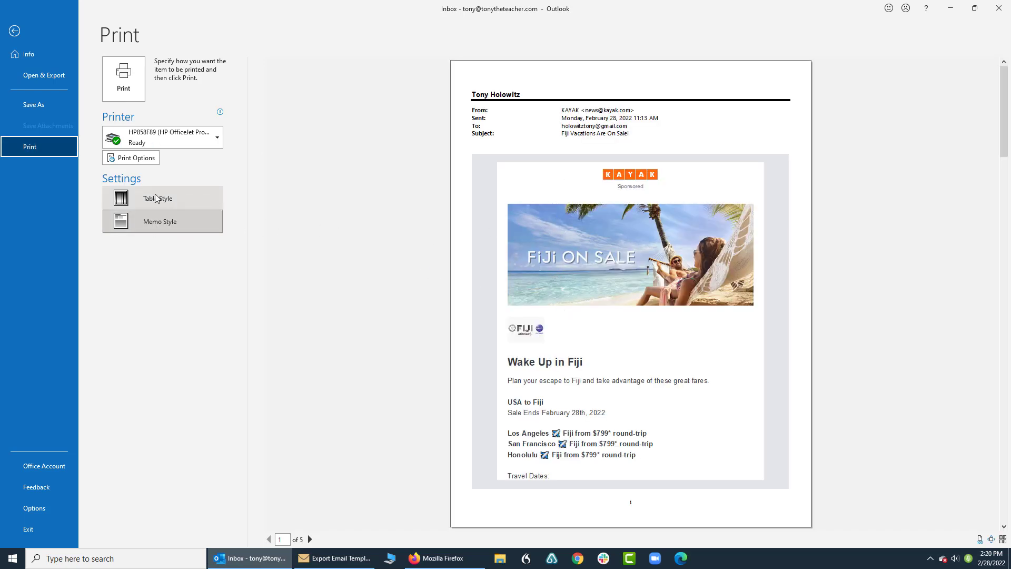
left_click(157, 198)
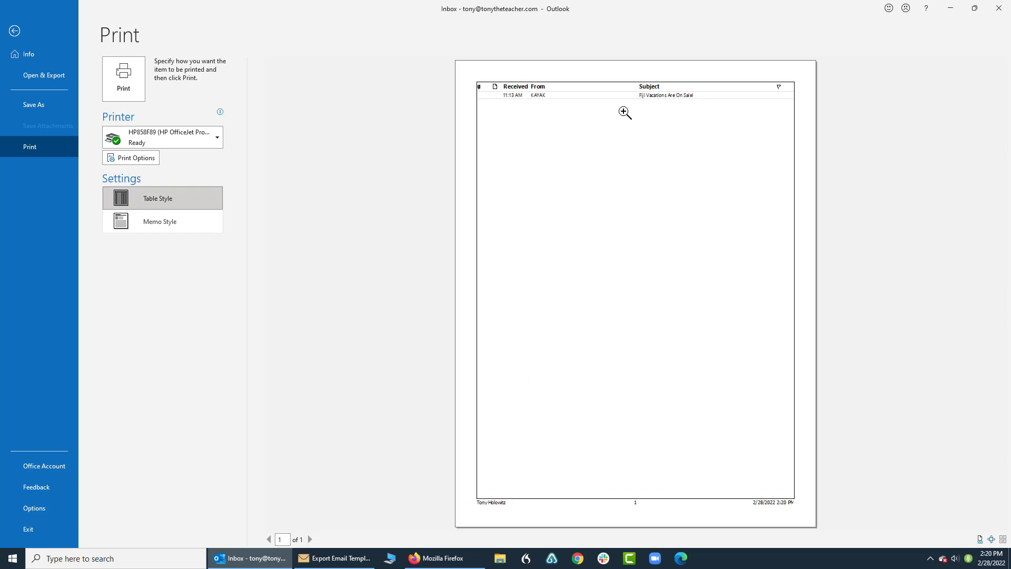
mouse_move(509, 168)
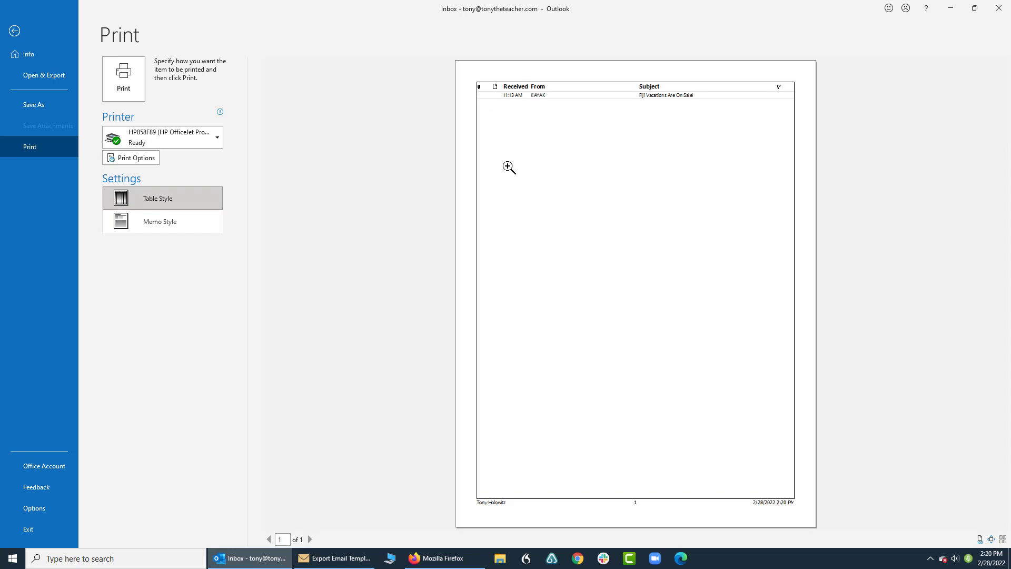
left_click(159, 222)
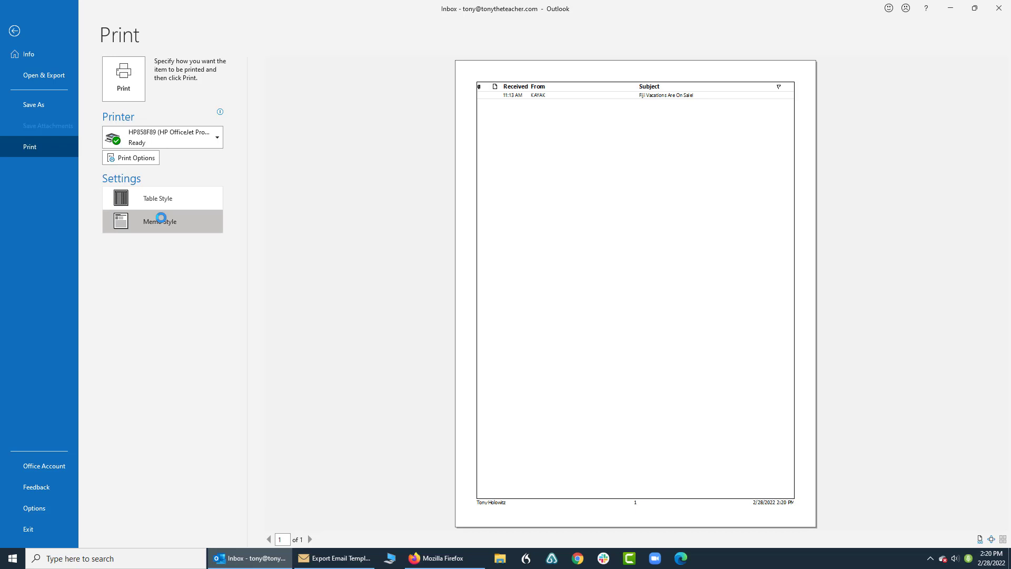
left_click(159, 221)
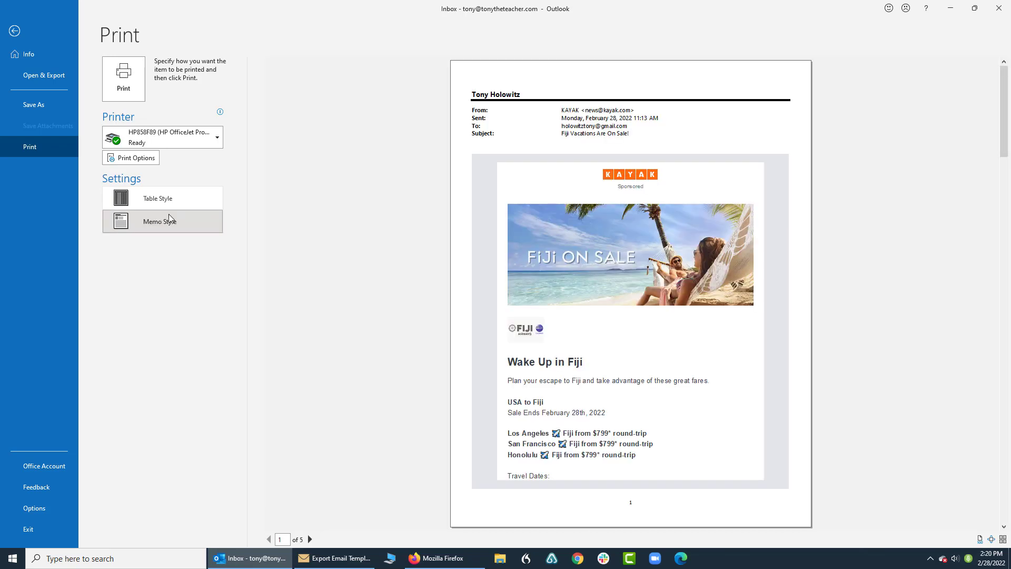
mouse_move(127, 78)
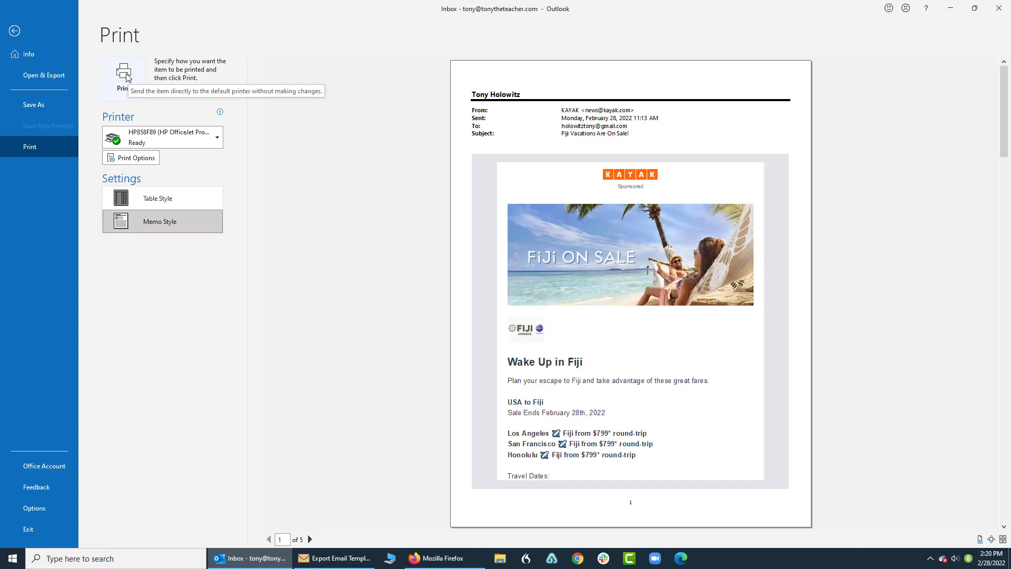